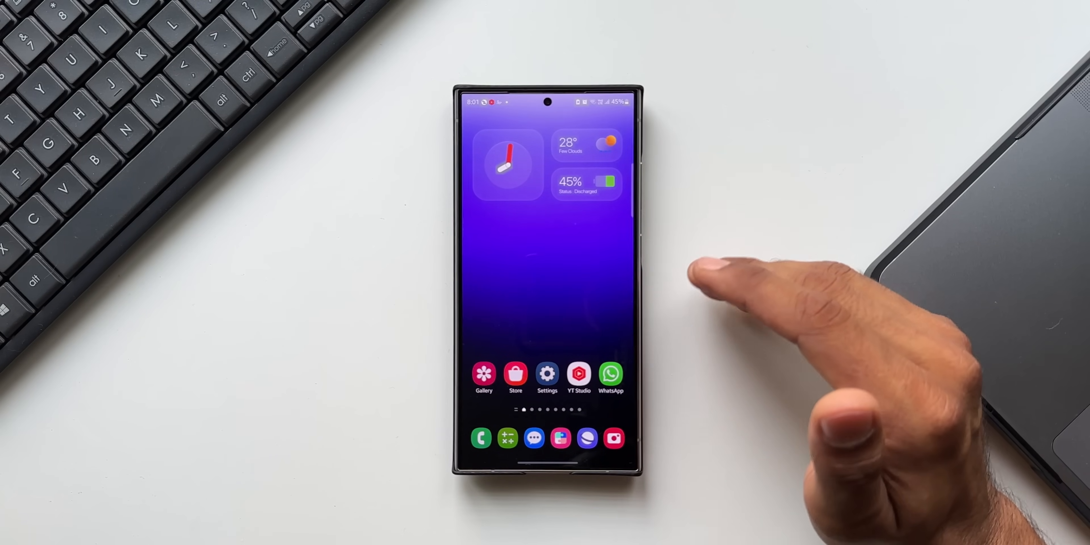
mouse_move(765, 264)
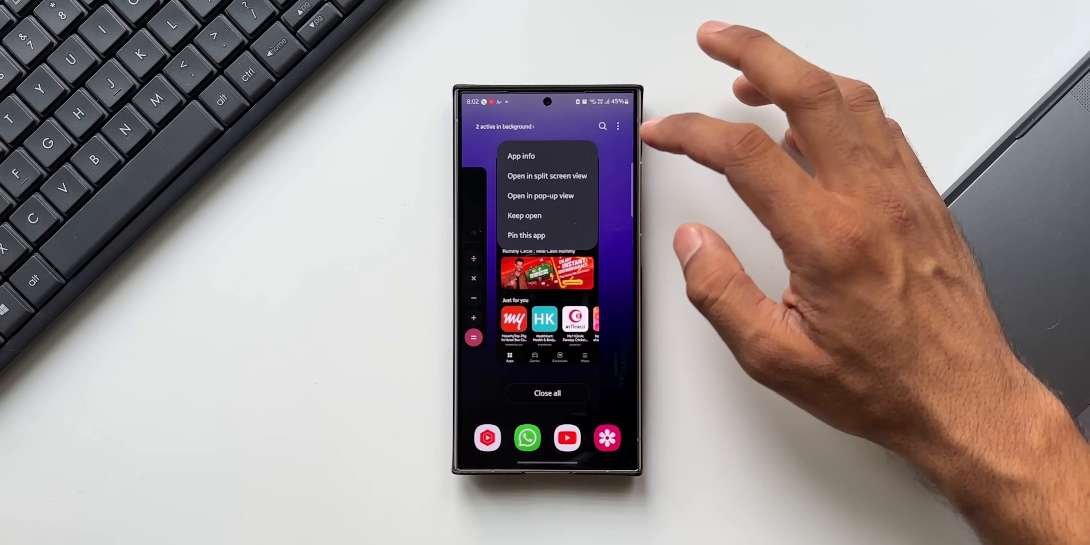
mouse_move(547, 175)
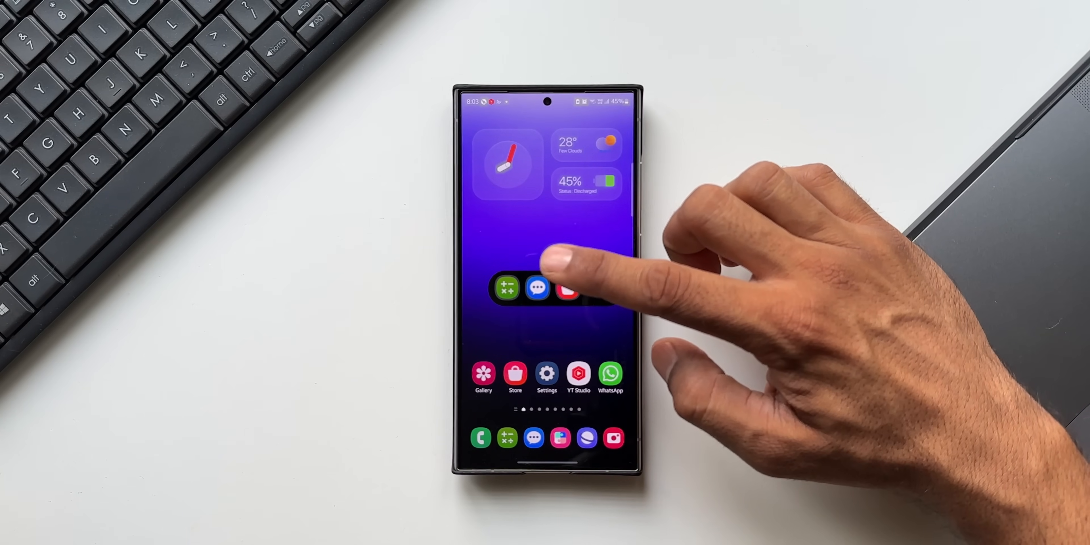
Step: Expand a minimized pop-up bubble, then switch to the Store app's pop-up window
click(537, 288)
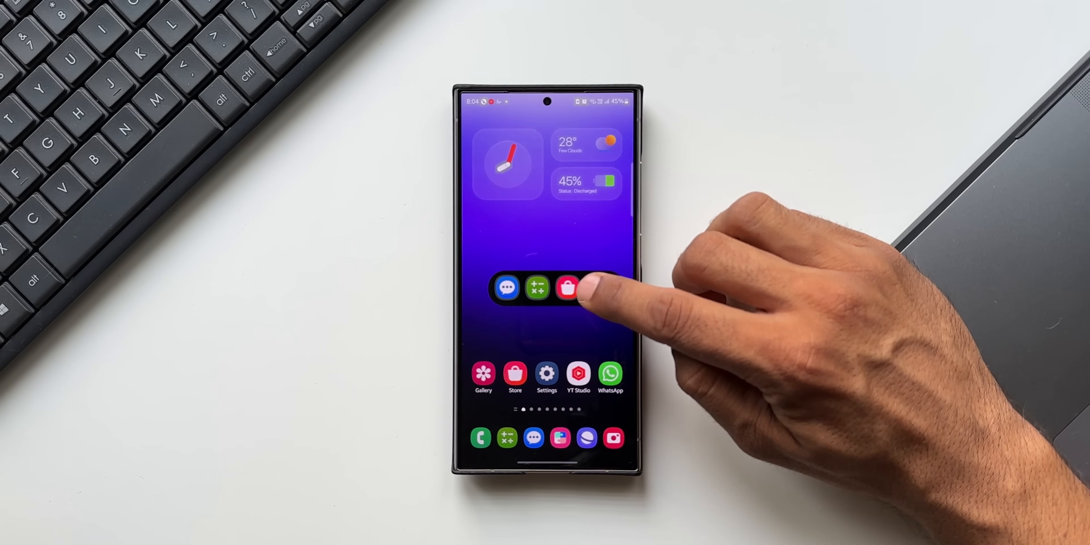
click(568, 288)
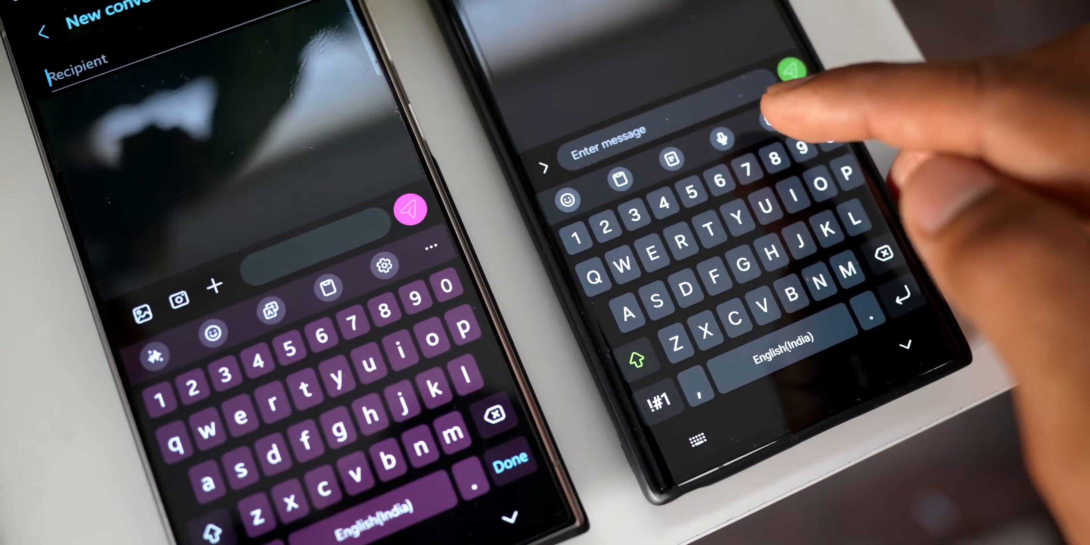
Step: Start dictating the new message with the keyboard toolbar's microphone
click(722, 140)
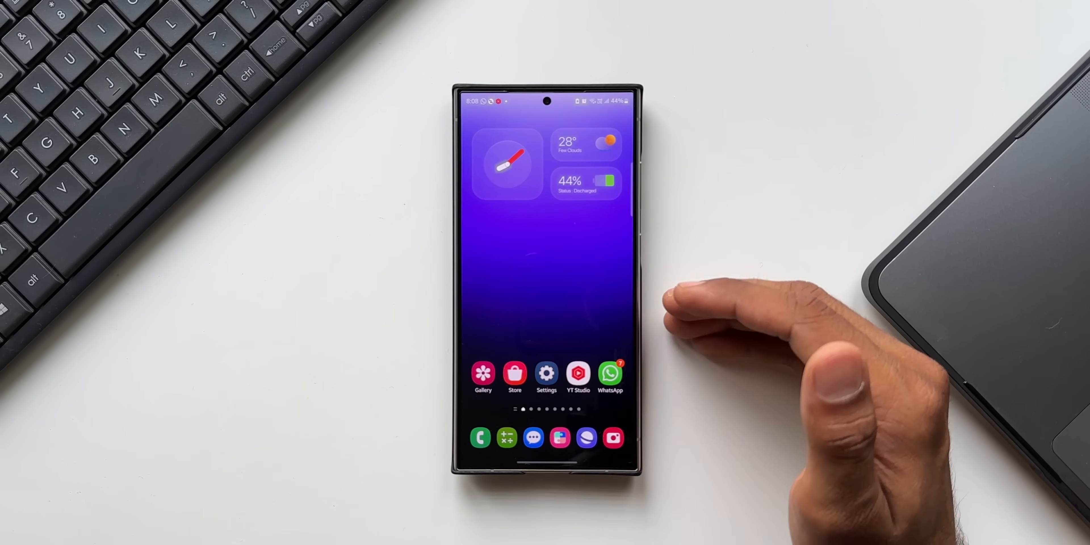
mouse_move(751, 320)
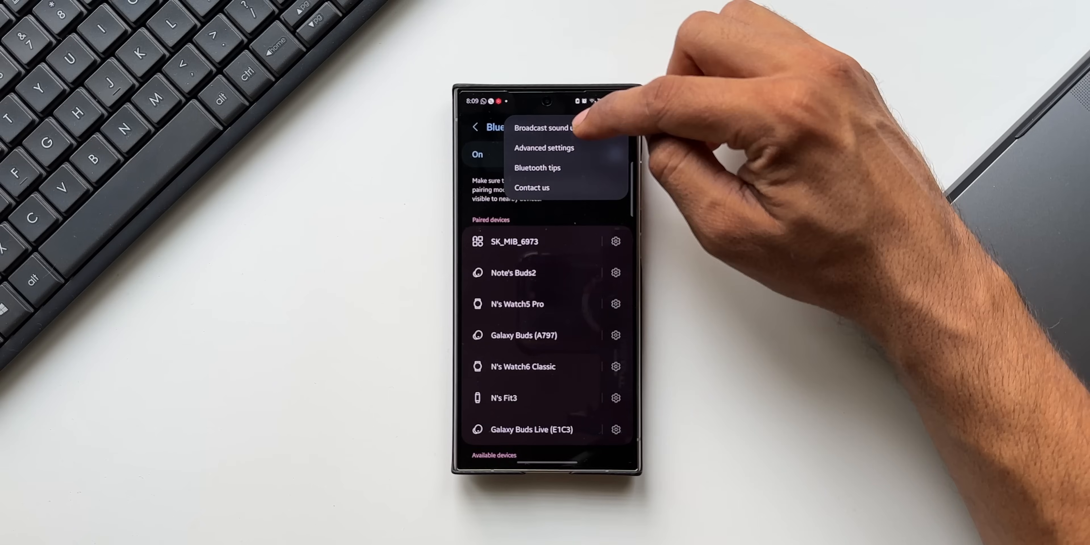
Step: Choose 'Broadcast sound using Auracast' from the Bluetooth three-dot menu
click(548, 128)
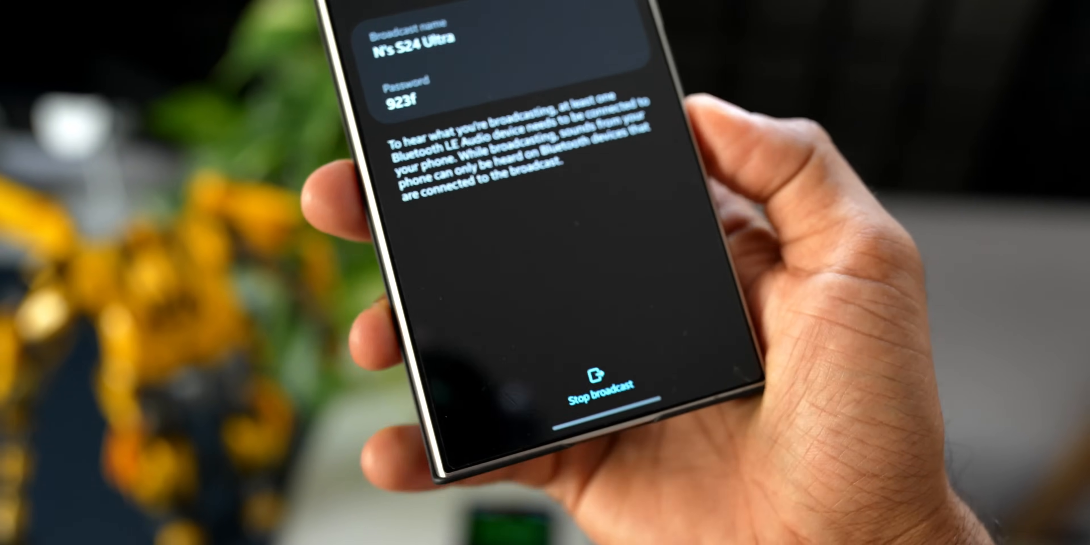
Step: Stop the Auracast broadcast after noting its broadcast name and password
click(597, 386)
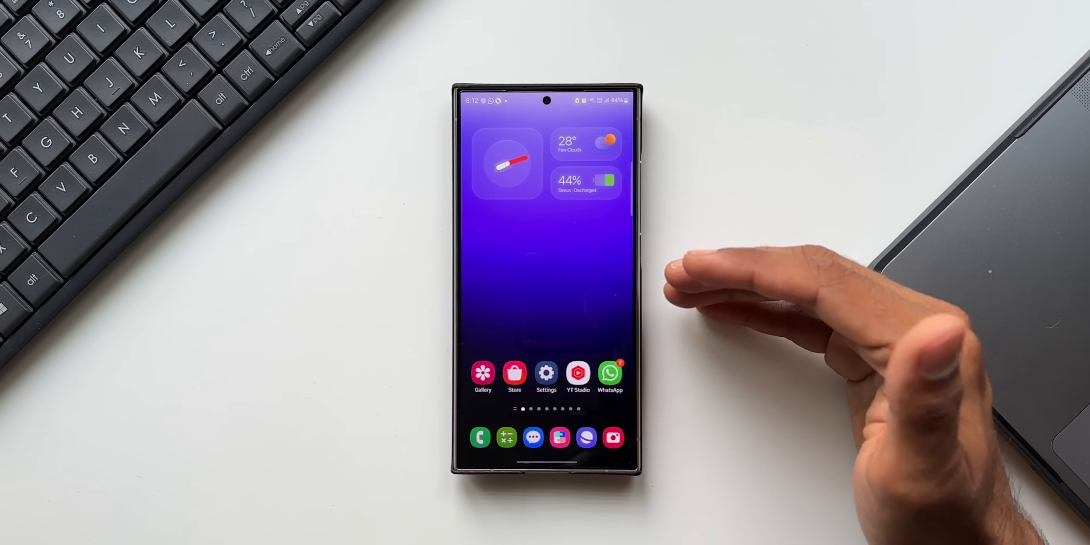
mouse_move(731, 278)
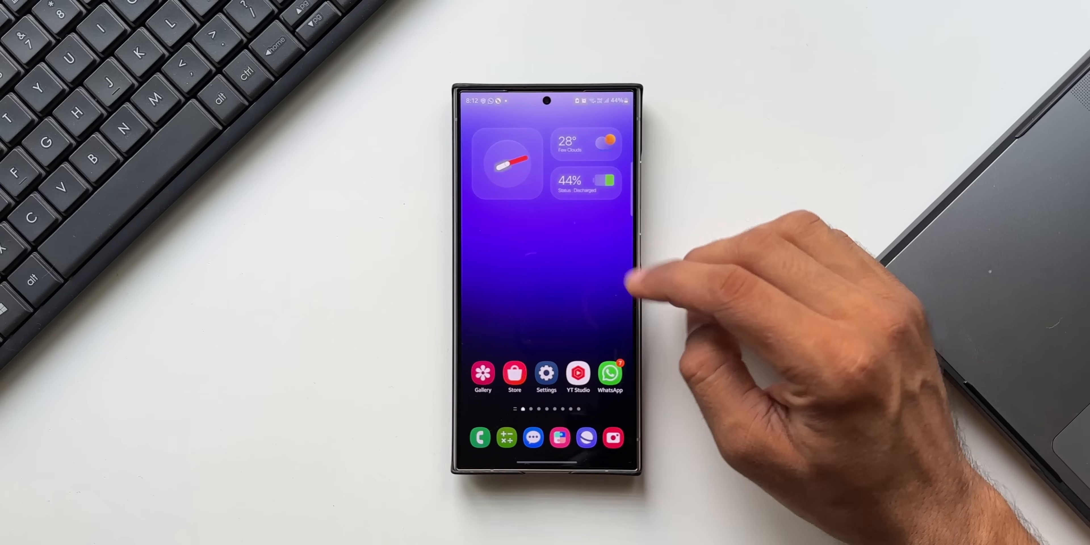
Step: Scroll down the Settings categories and enter Accessibility
click(546, 374)
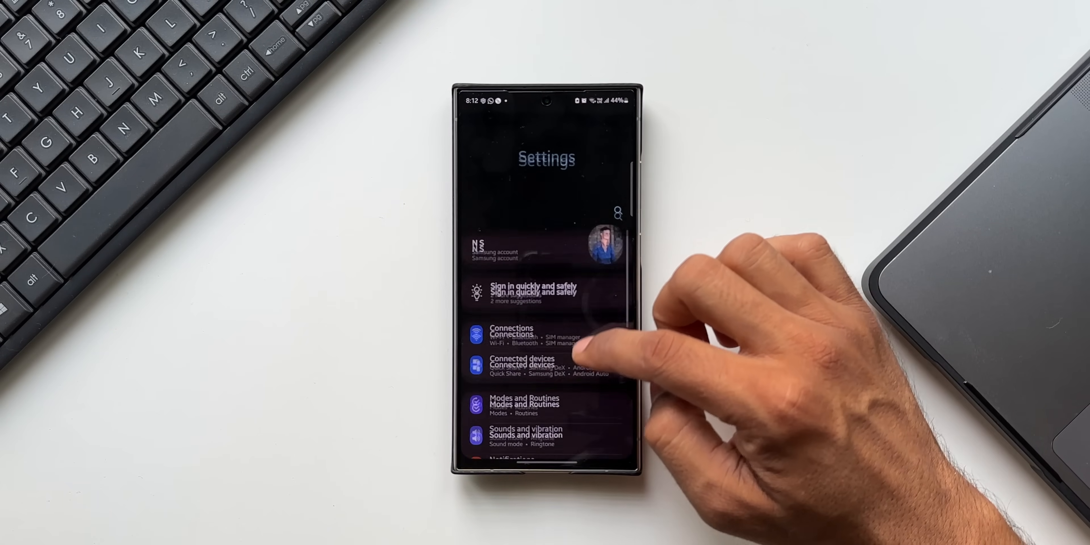
scroll(up, 3)
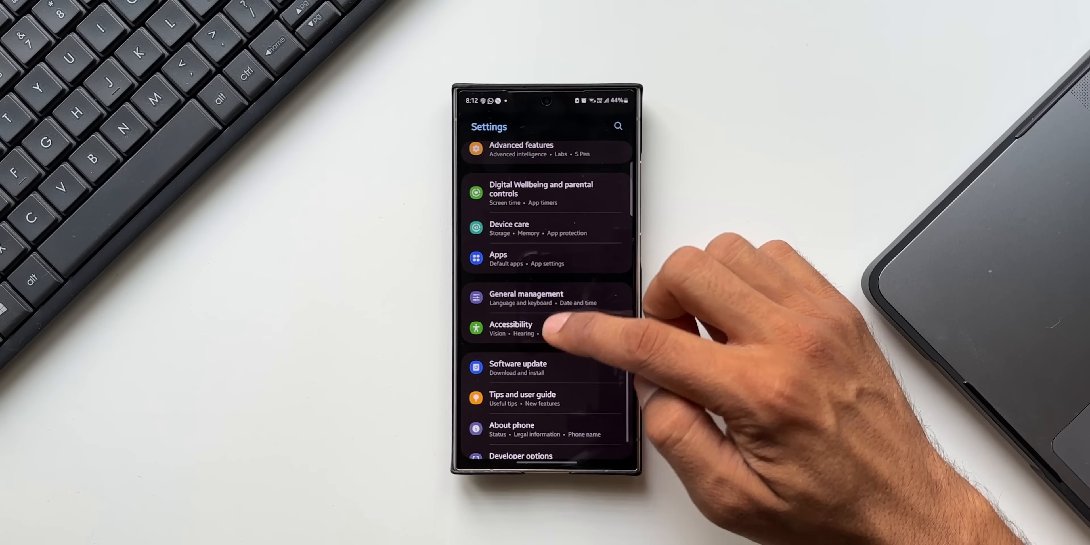
click(511, 328)
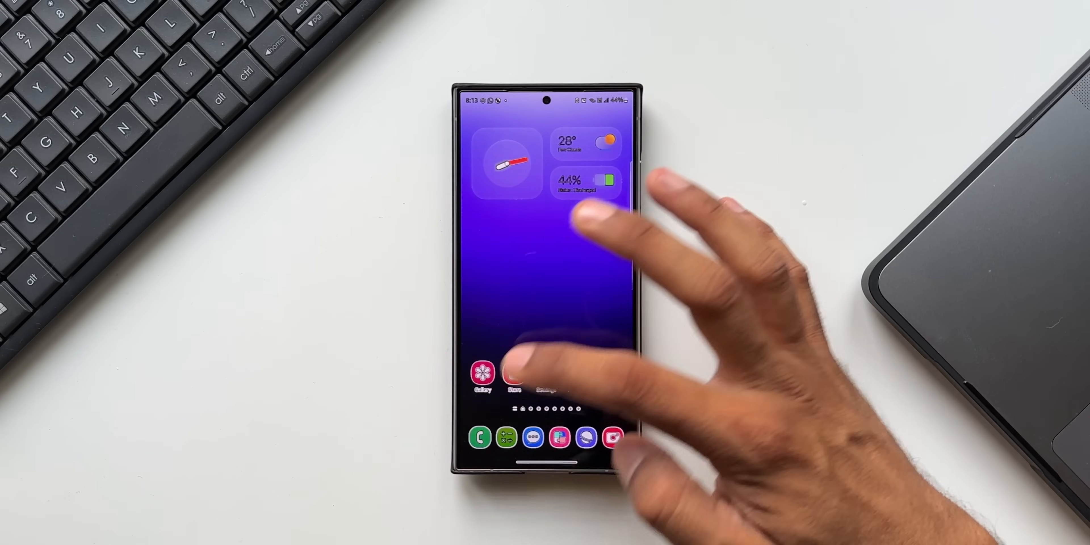
scroll(left, 3)
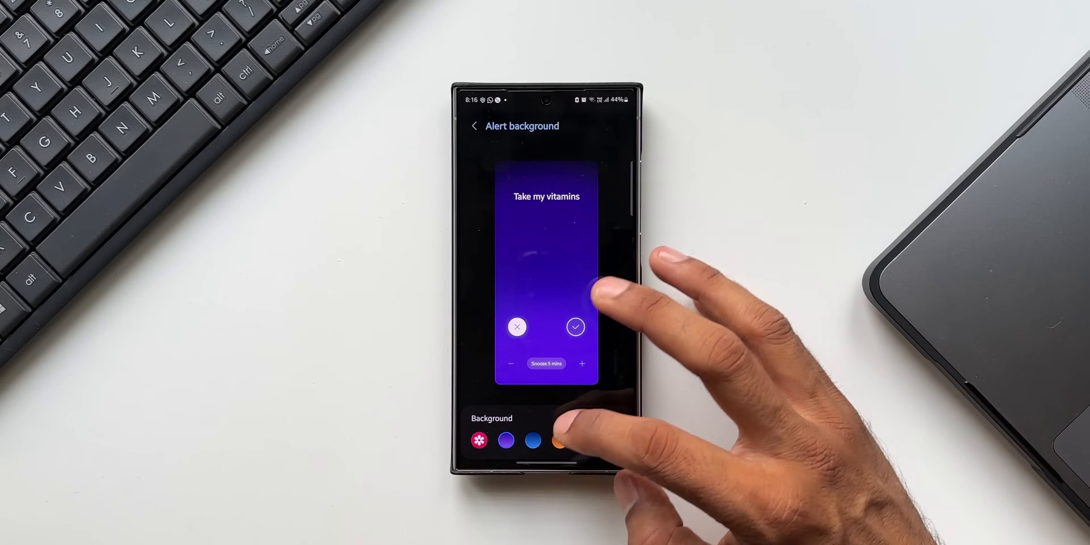
Step: Pick a different colour swatch for the Take my vitamins alert background
click(557, 439)
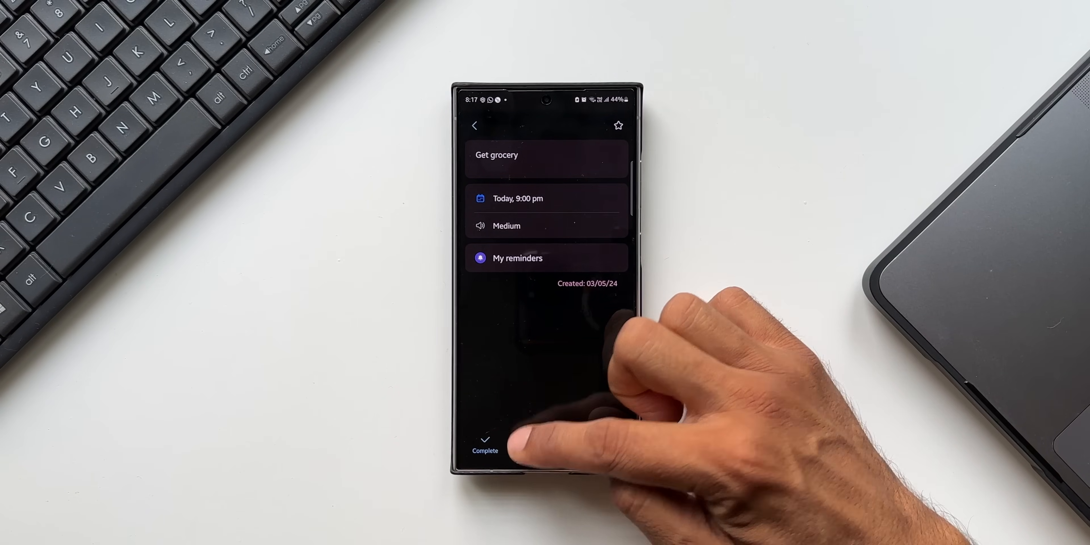
Step: Edit the Get grocery reminder via its date/time row, showing today at 9:00 pm
click(518, 198)
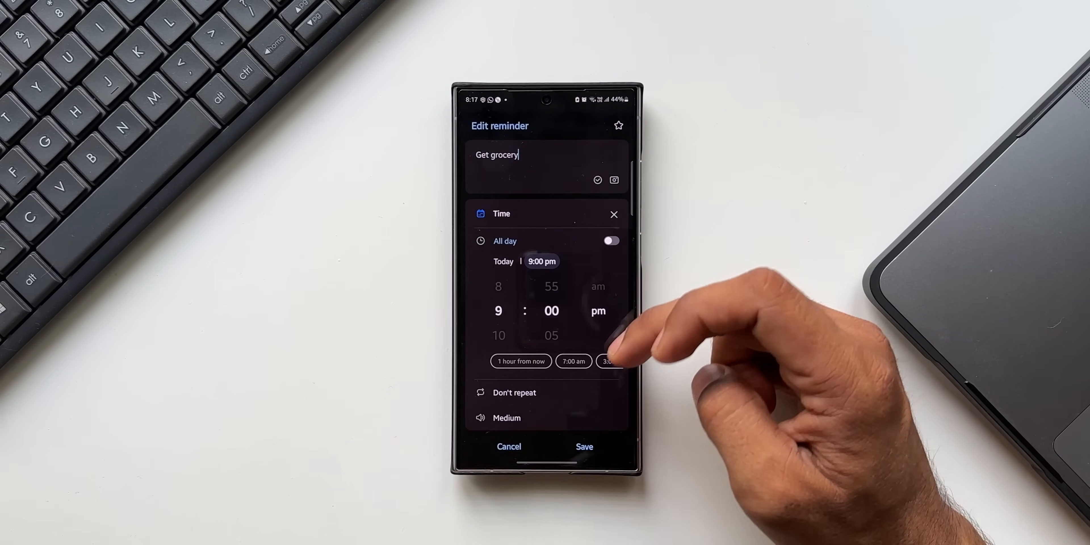